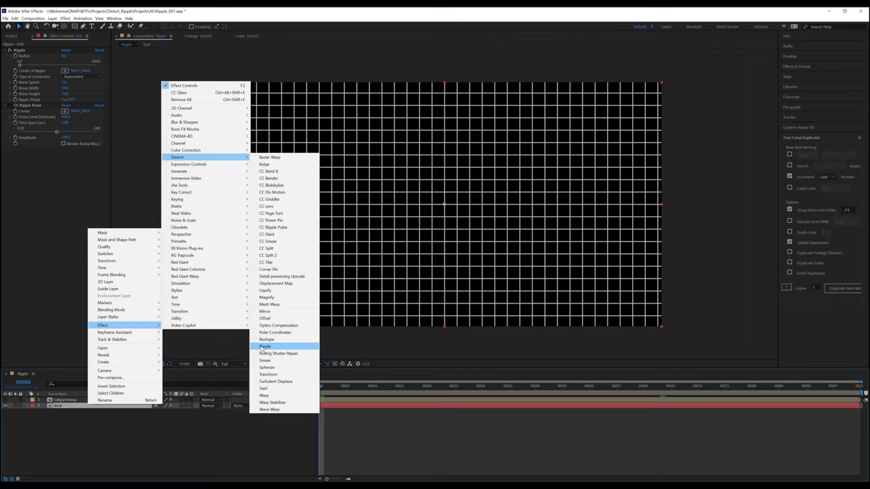
{"action": "mouse_move", "coordinate": [284, 234]}
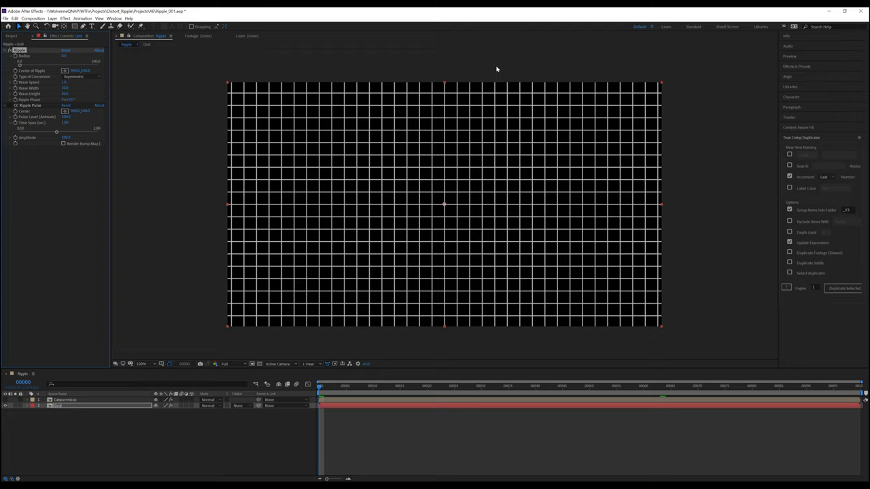
{"action": "mouse_move", "coordinate": [202, 66]}
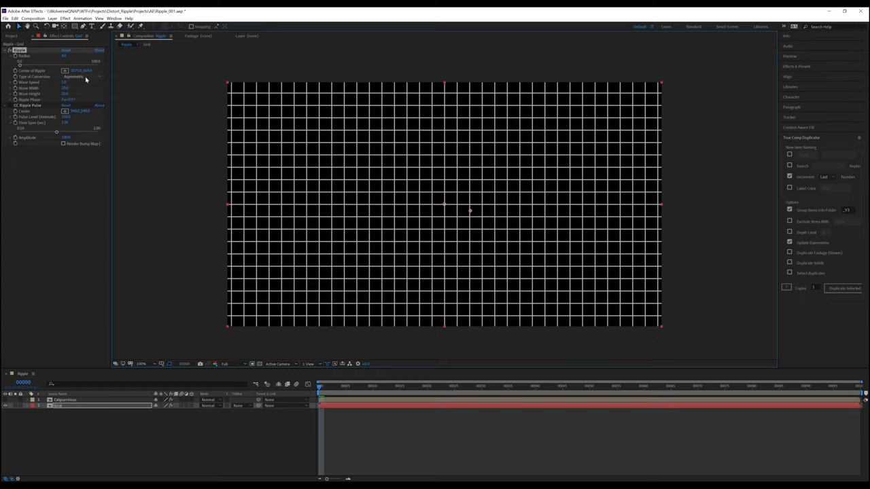
Switch Ripple's Type of Conversion to the other option so ripples radiate from the grid's centre
{"action": "left_click", "coordinate": [82, 76]}
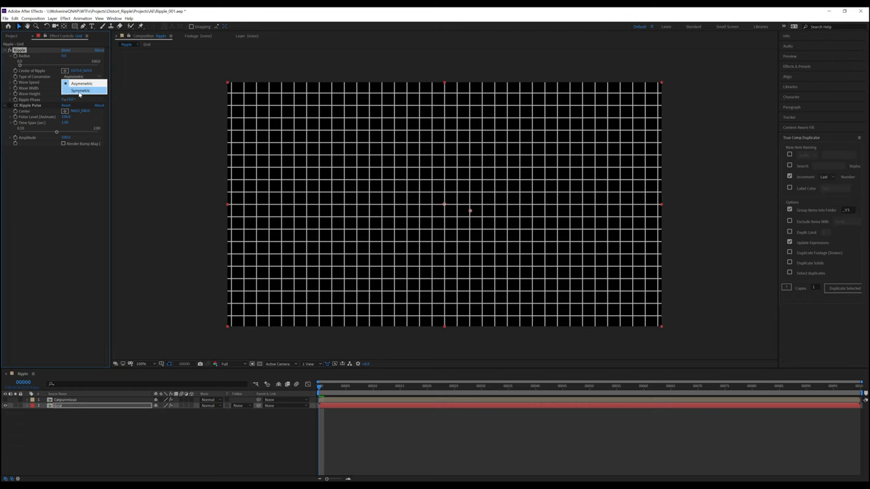
{"action": "left_click", "coordinate": [80, 90]}
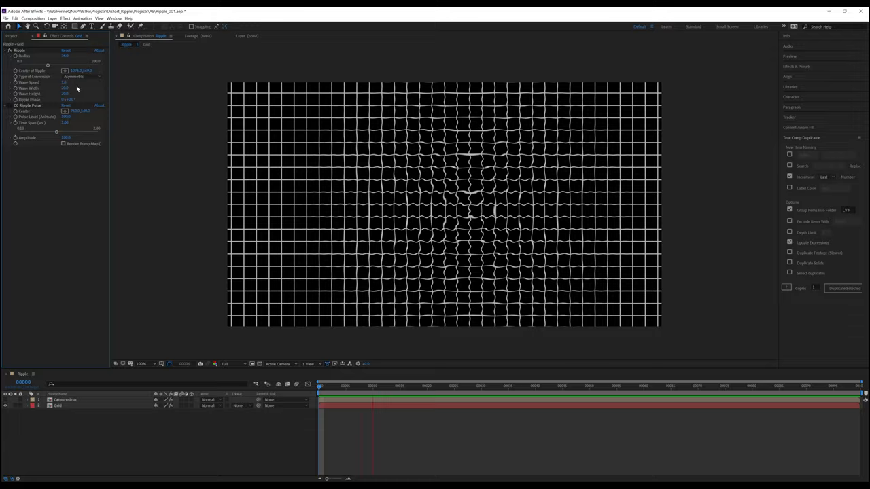
Adjust a Ripple property in Effect Controls, leaving a keyframe on the timeline
{"action": "left_click", "coordinate": [518, 386]}
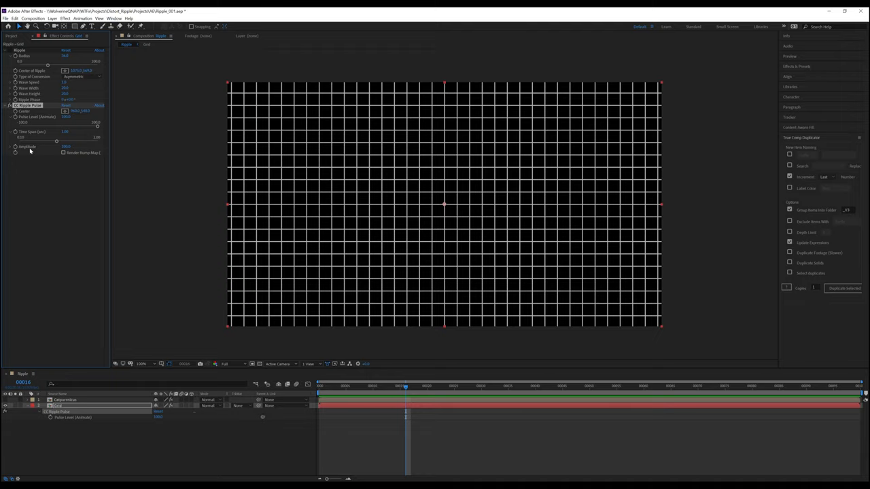
{"action": "mouse_move", "coordinate": [452, 195]}
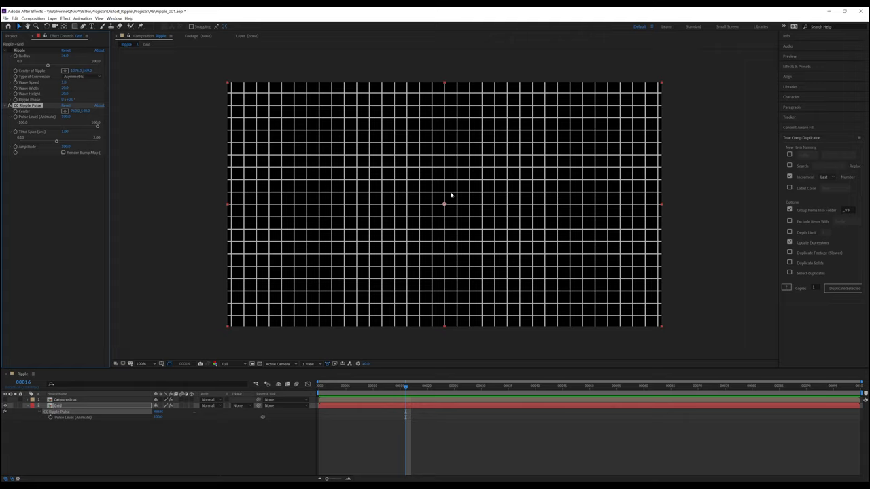
{"action": "mouse_move", "coordinate": [51, 151]}
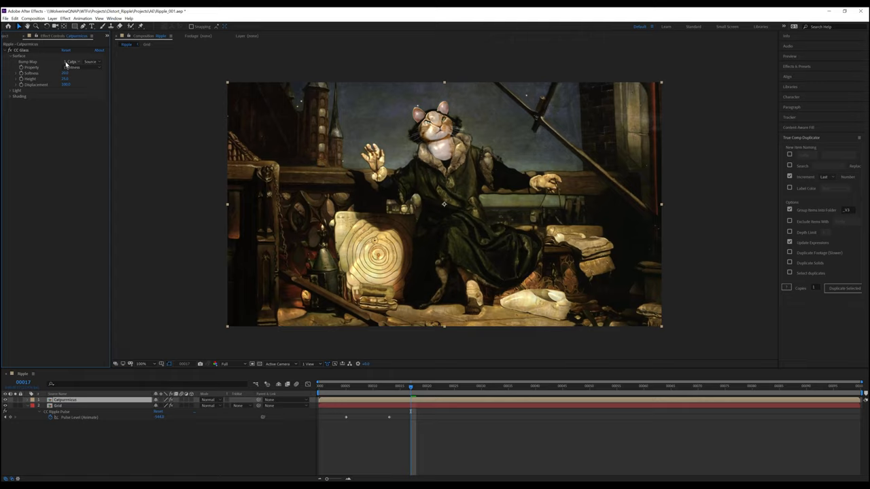
Set CC Glass's Bump Map to the grid layer and check the bump source version choices
{"action": "left_click", "coordinate": [70, 61]}
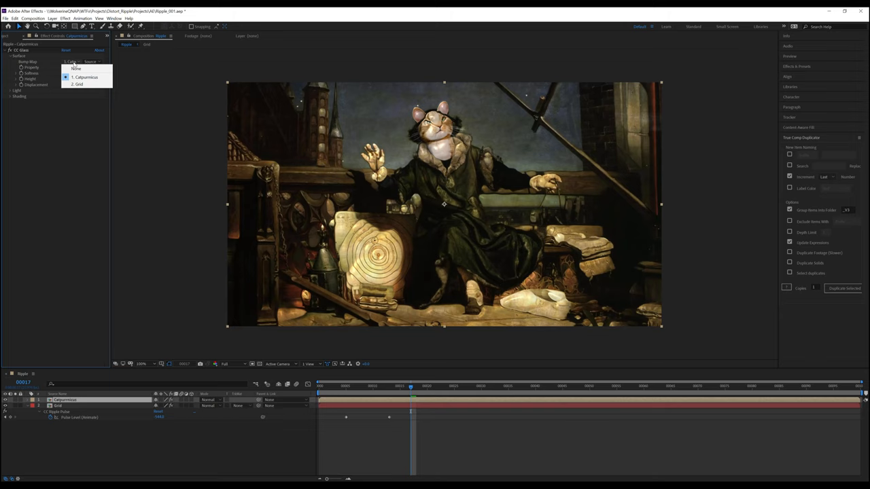
{"action": "left_click", "coordinate": [79, 84]}
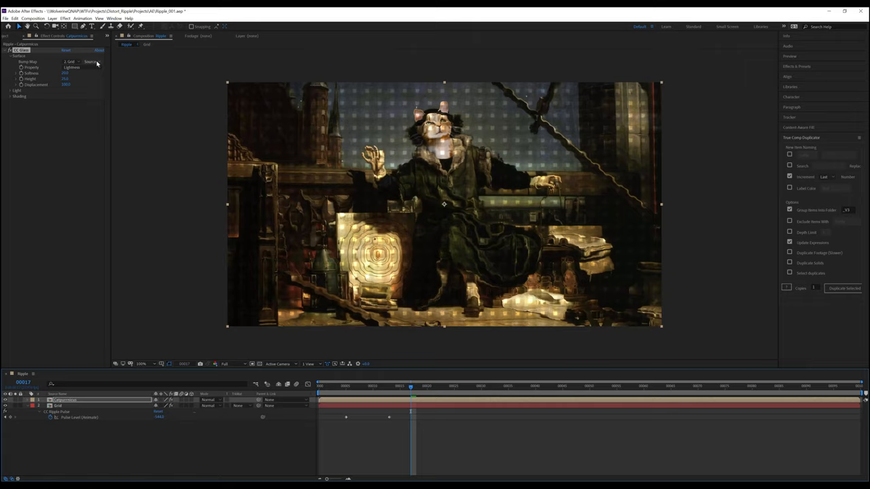
{"action": "left_click", "coordinate": [91, 63]}
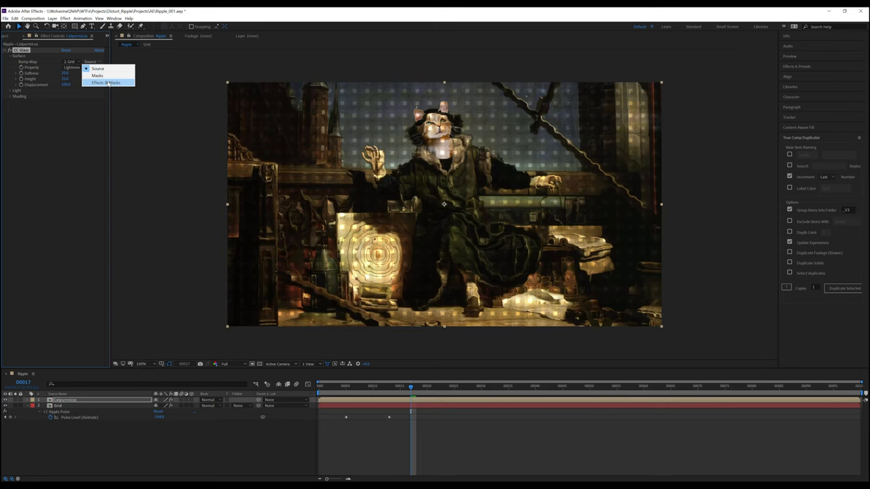